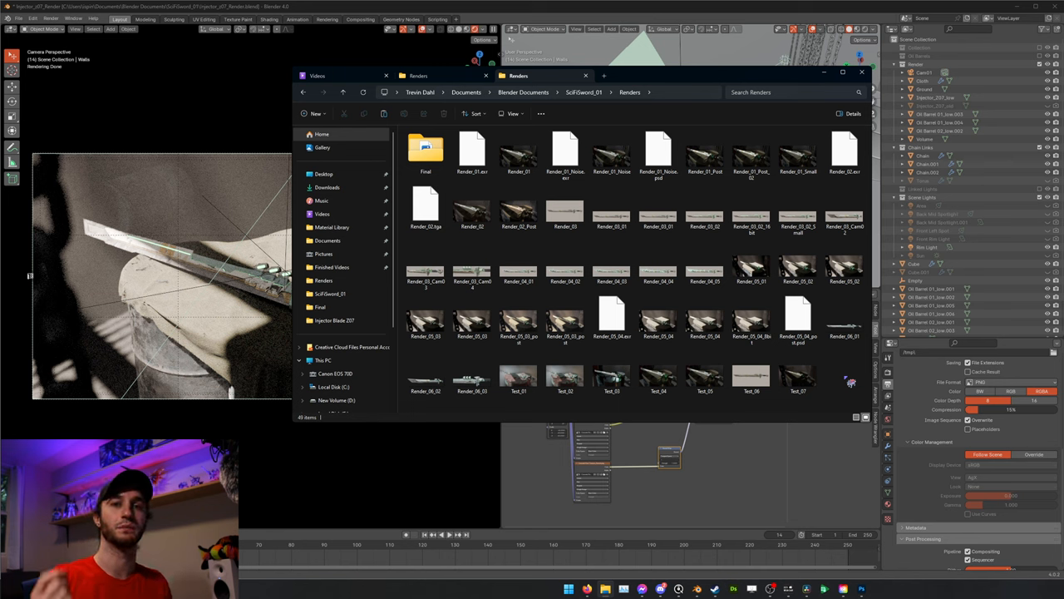
left_click(798, 316)
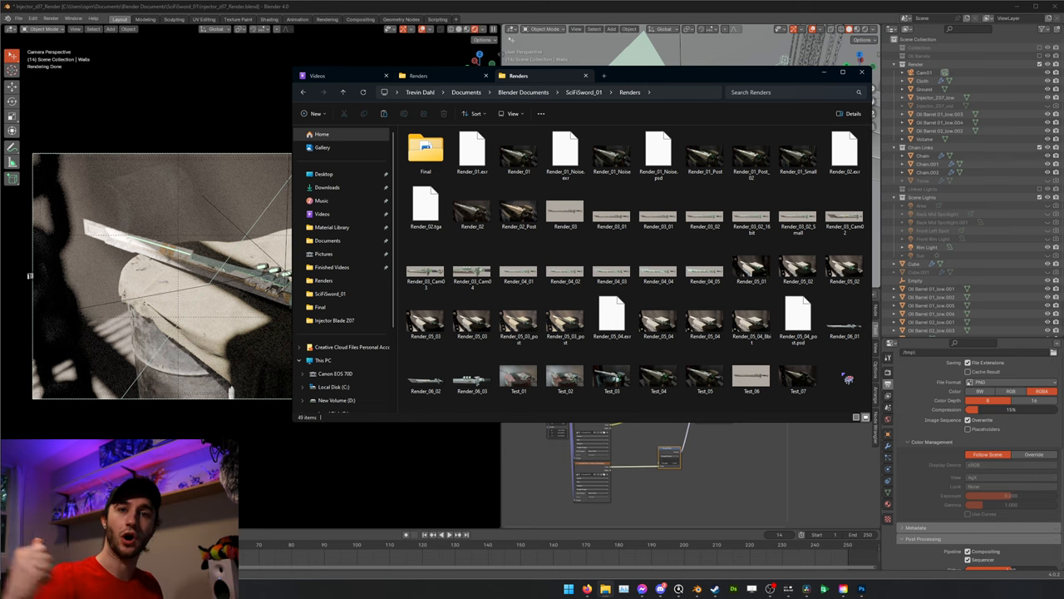
left_click(518, 379)
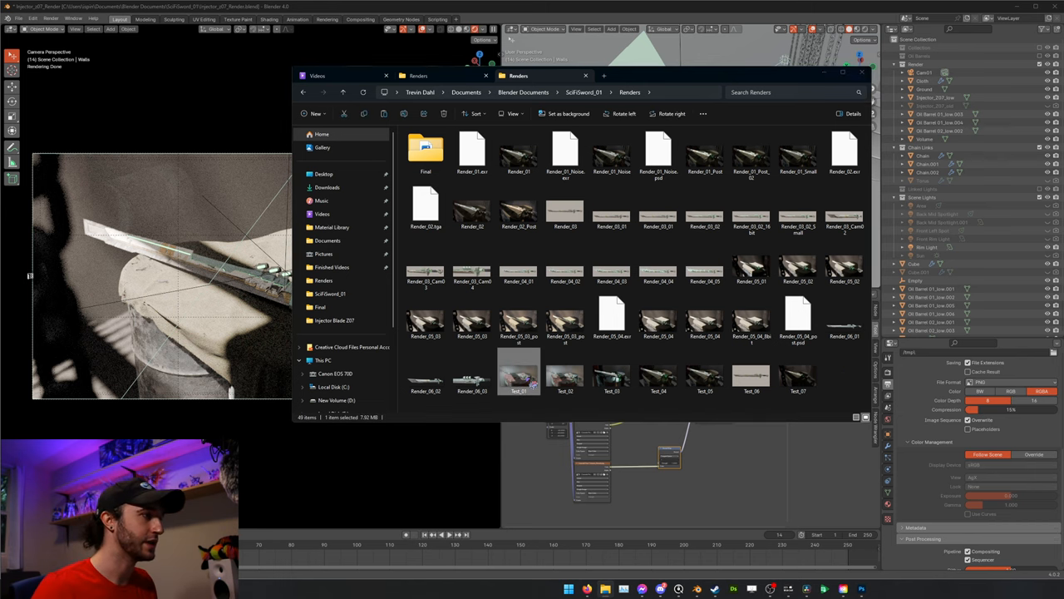
double_click(518, 376)
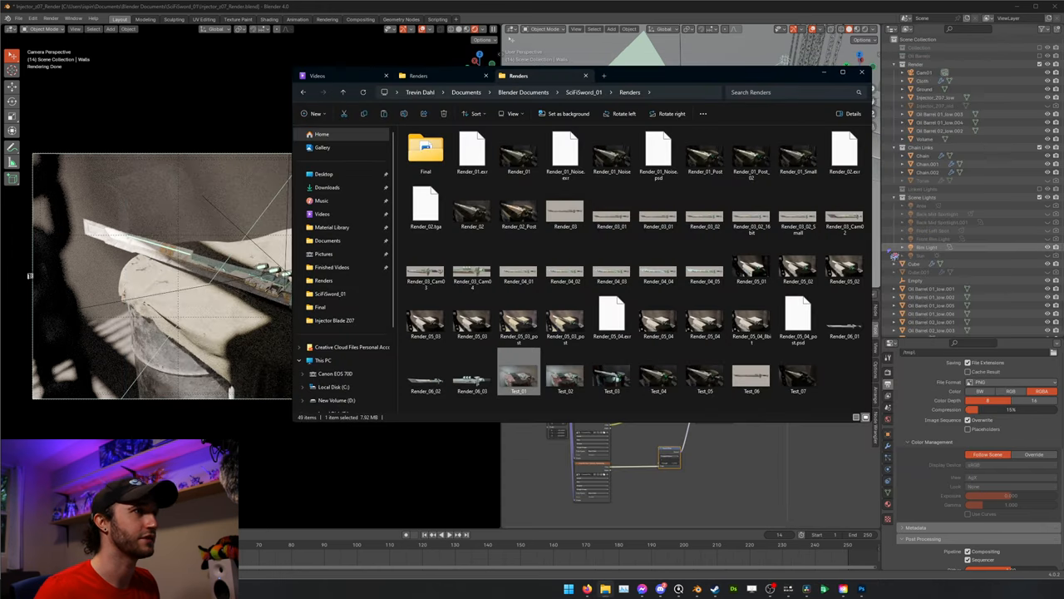
double_click(518, 370)
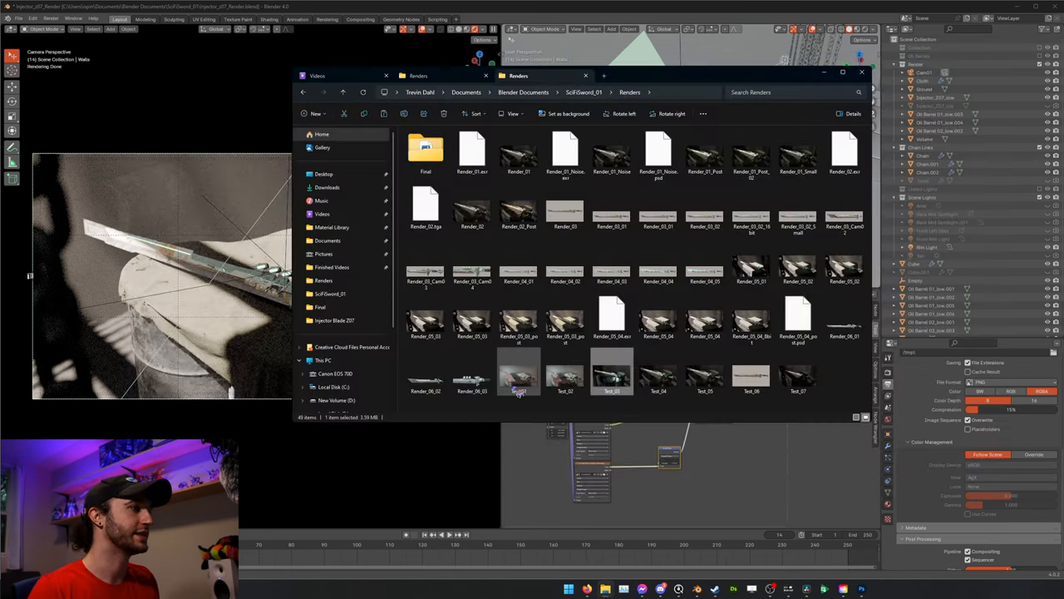
double_click(518, 372)
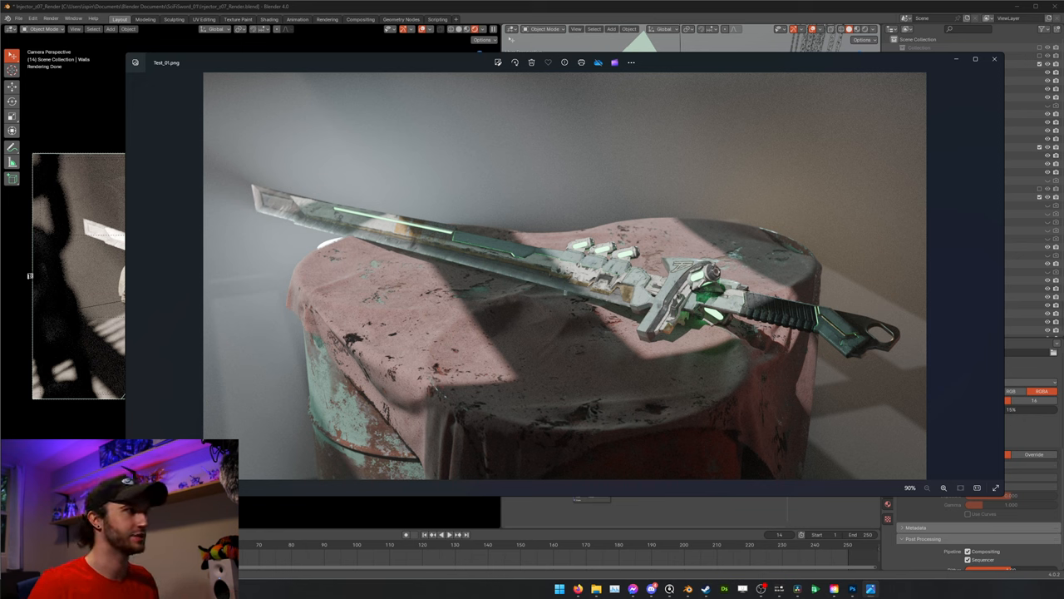
mouse_move(994, 59)
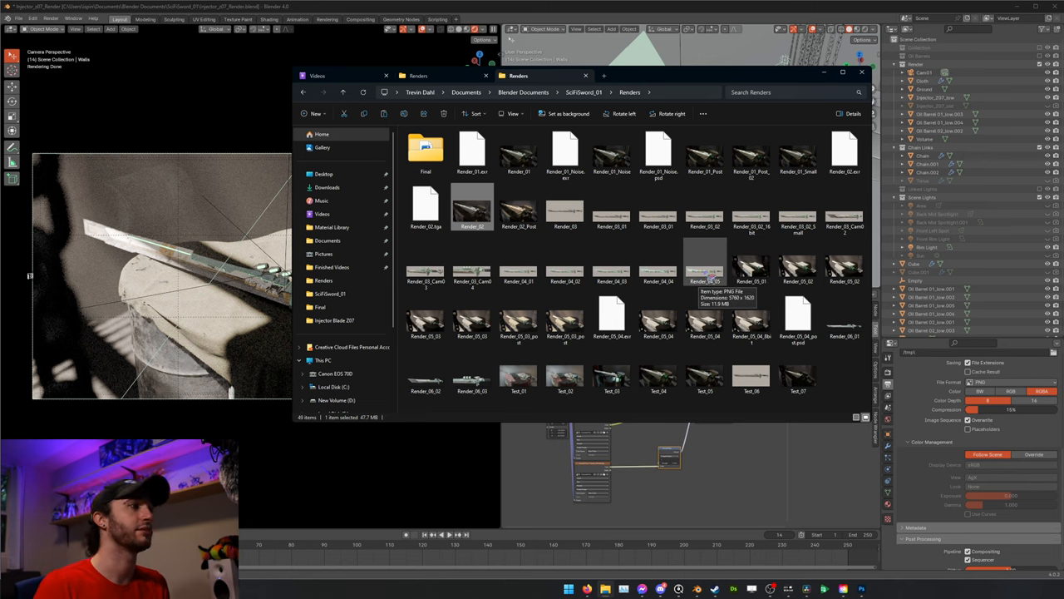
double_click(705, 266)
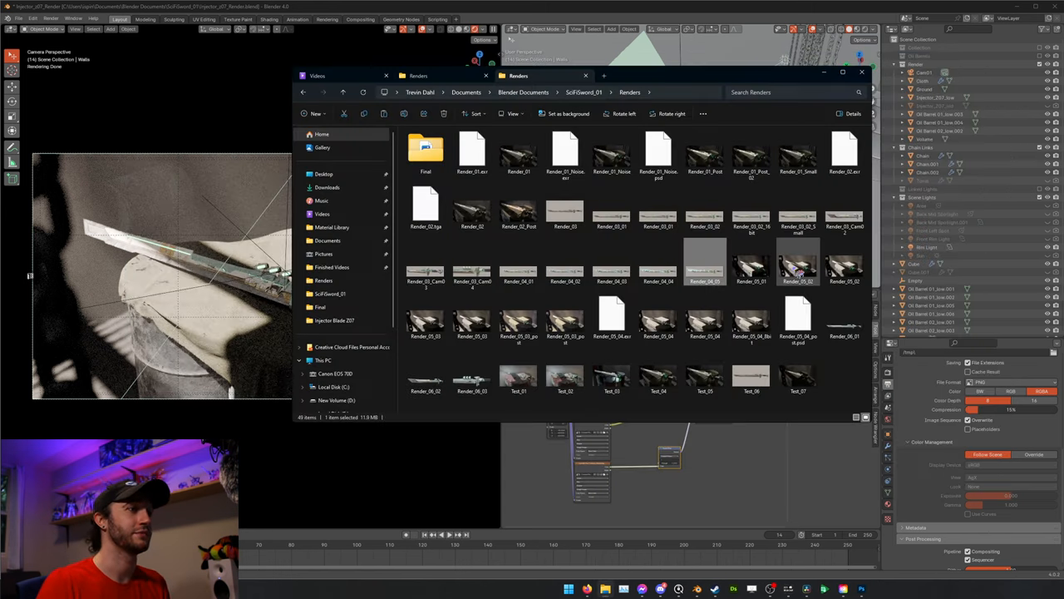
left_click(798, 375)
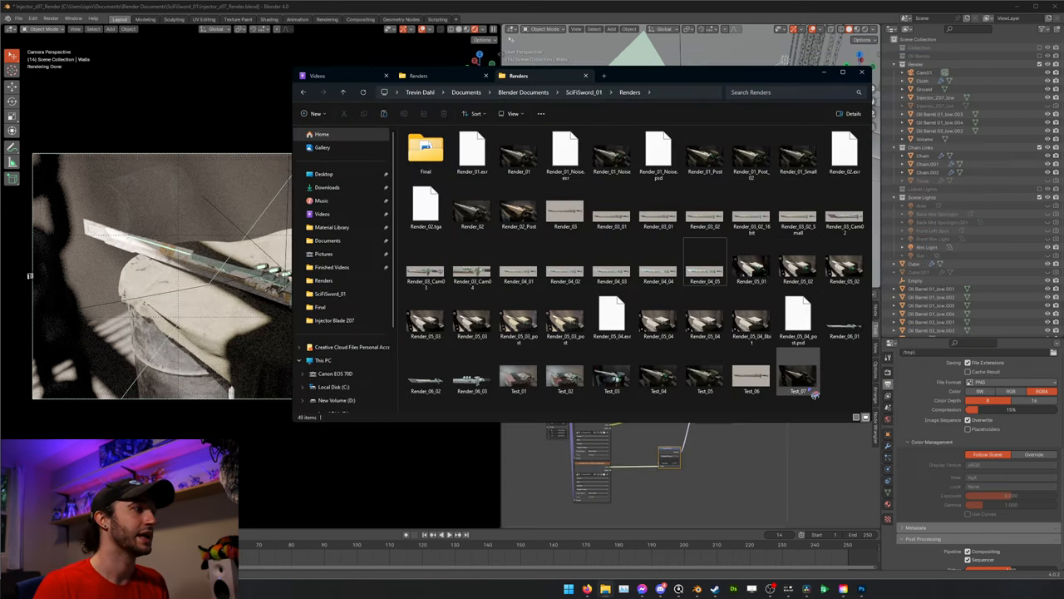